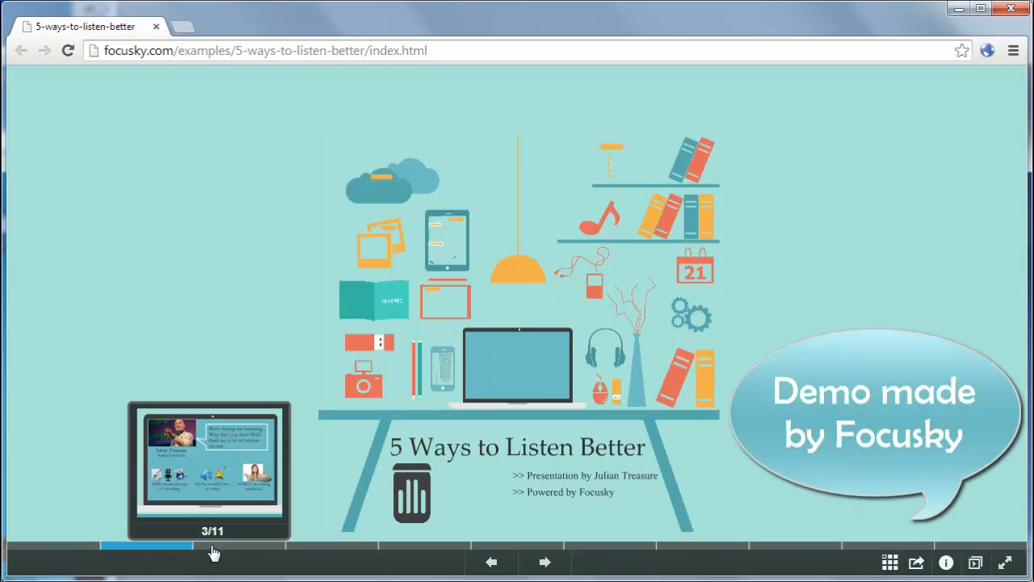
Jump ahead in the online demo presentation before starting the new blank project
click(544, 563)
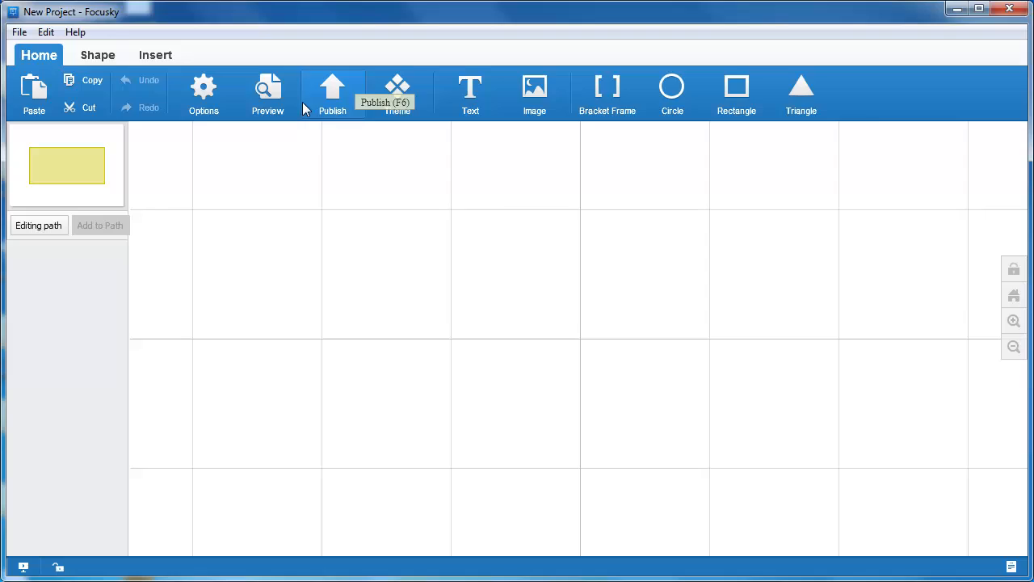
Import the Focusky PowerPoint document from the Desktop so its slides become path frames
click(19, 32)
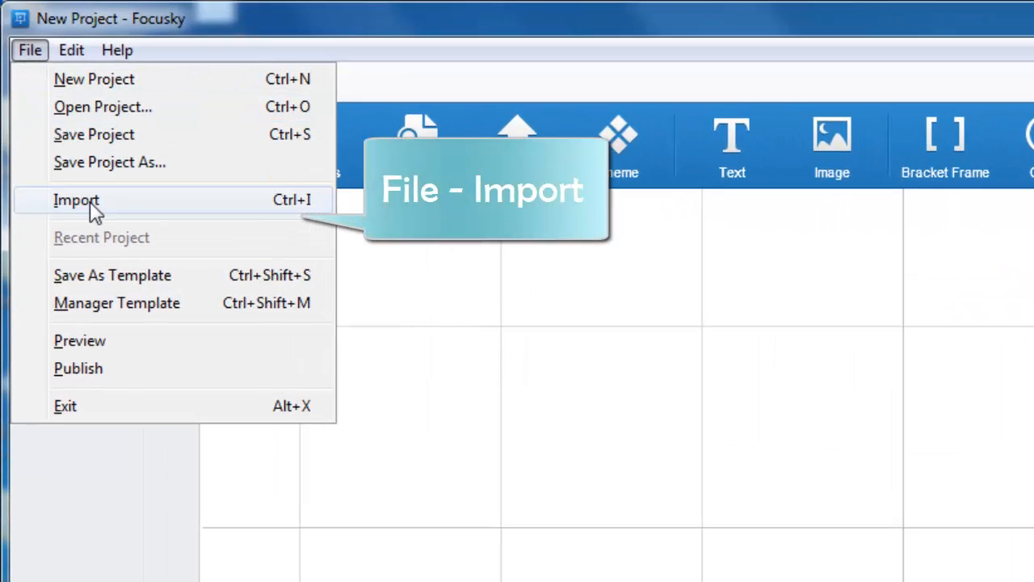
click(76, 201)
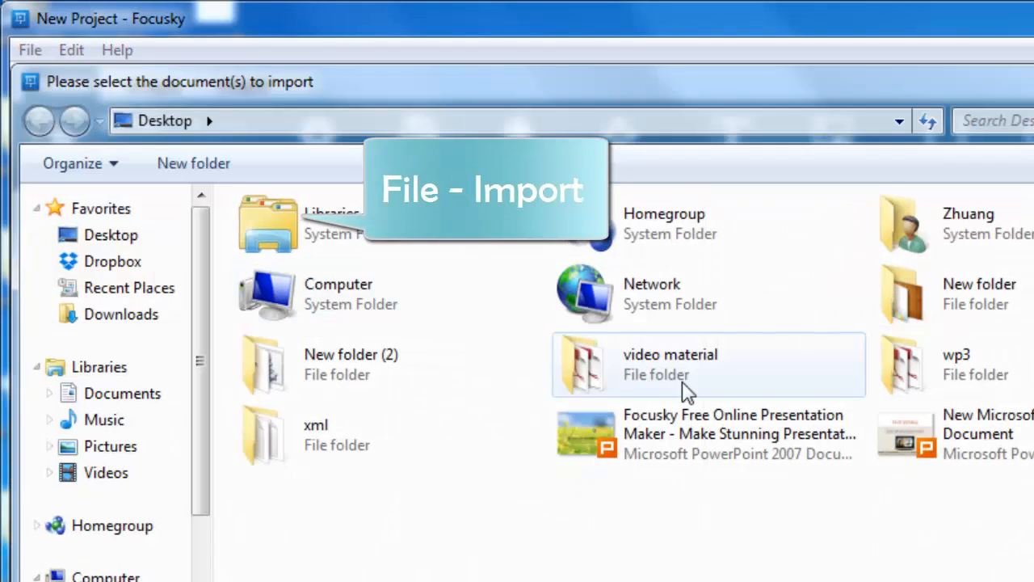
click(736, 433)
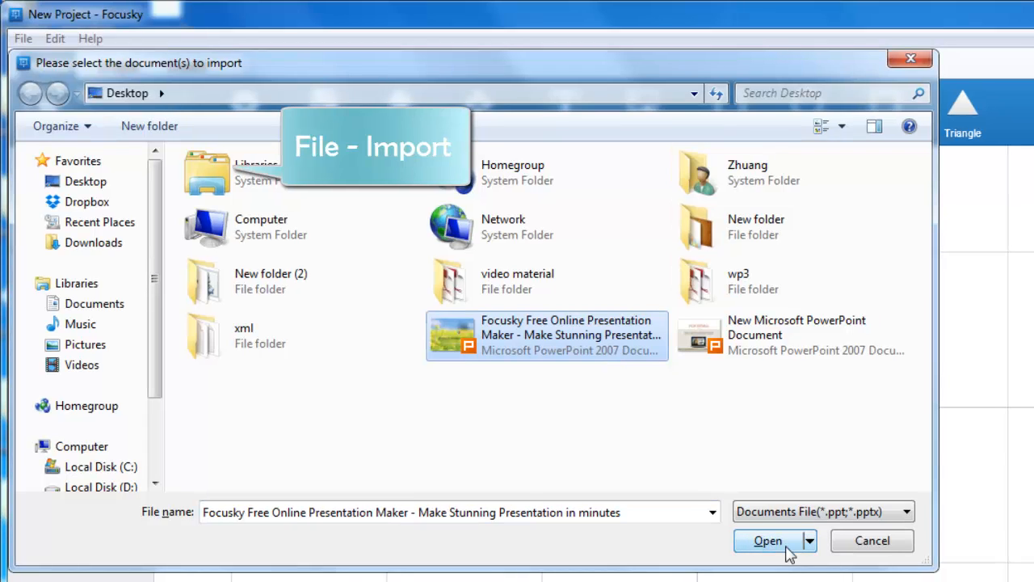
click(765, 540)
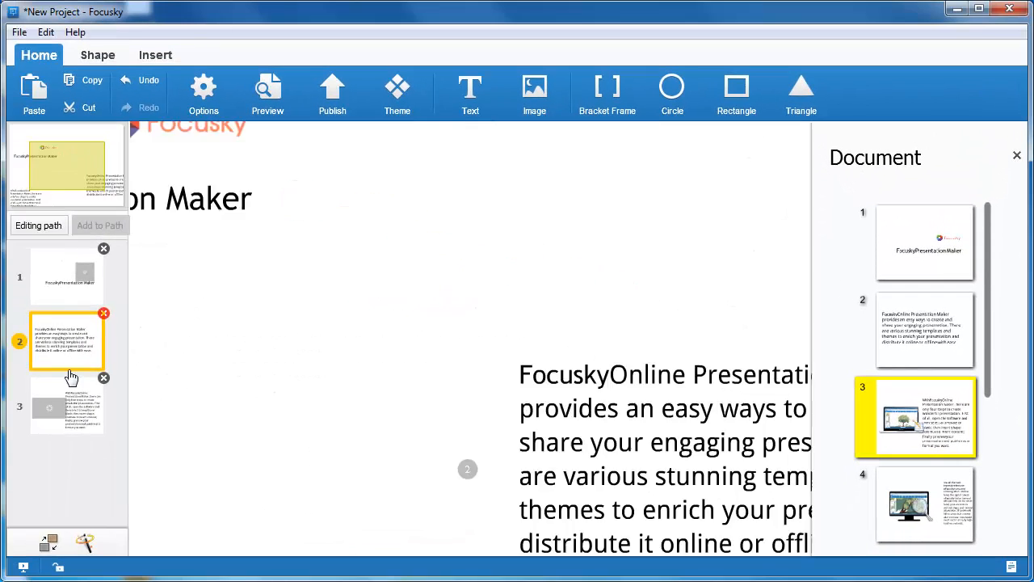
Add the ZIP image frame as the fourth step of the path
click(66, 404)
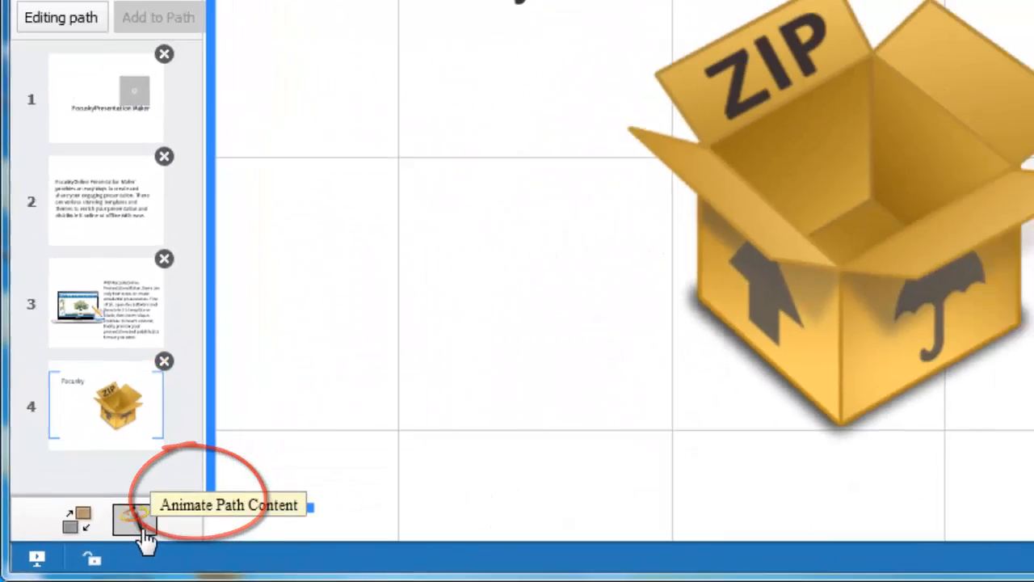
Give the Focusky title a Bounce In Up entrance and the ZIP image a Fade In Right entrance
click(129, 520)
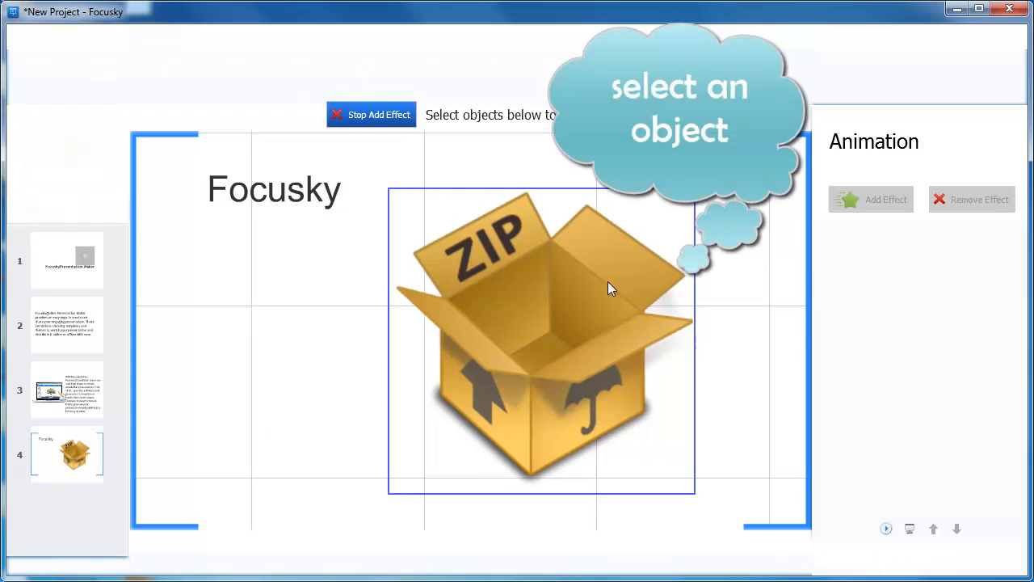
click(274, 189)
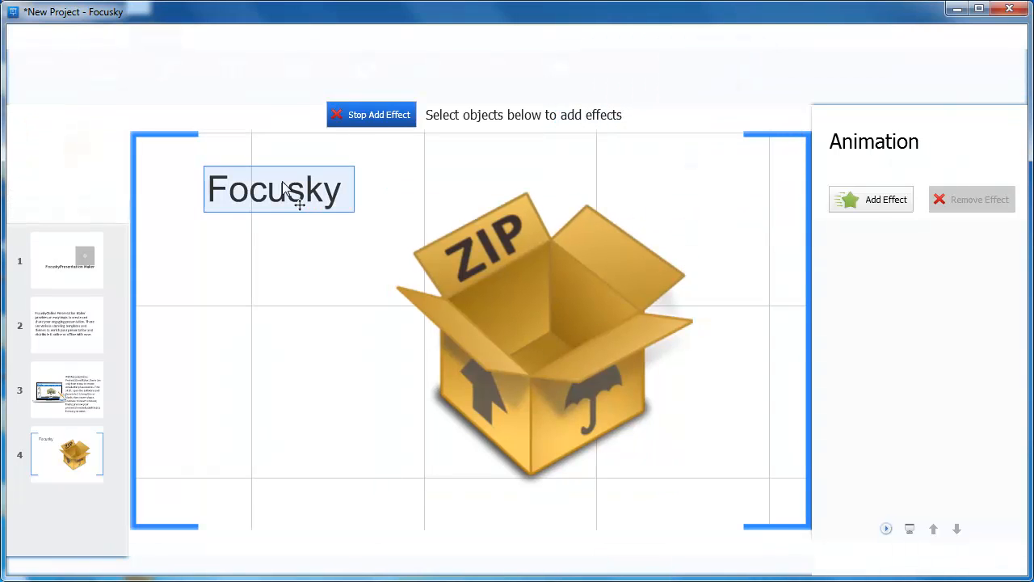
click(885, 201)
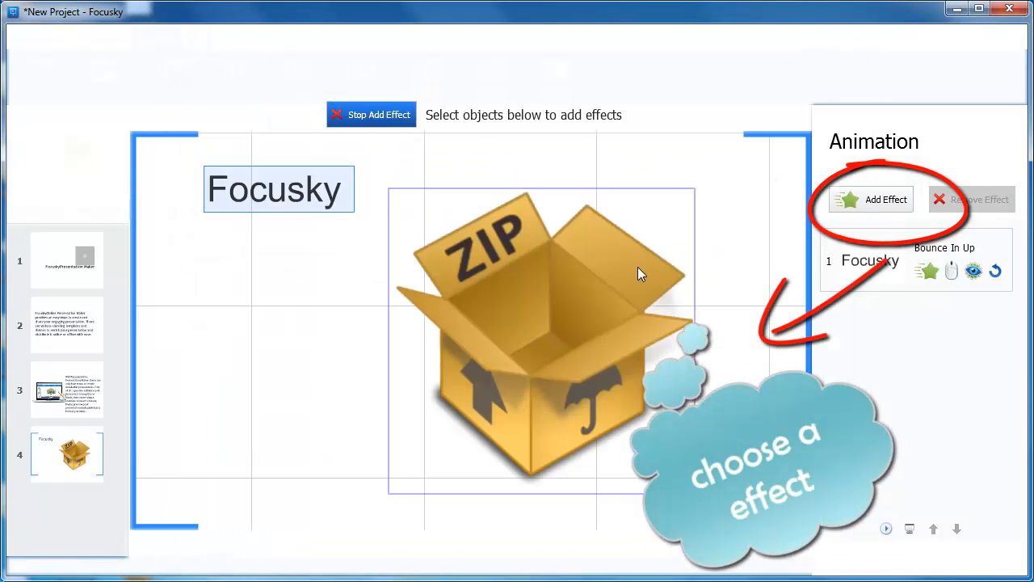
click(886, 199)
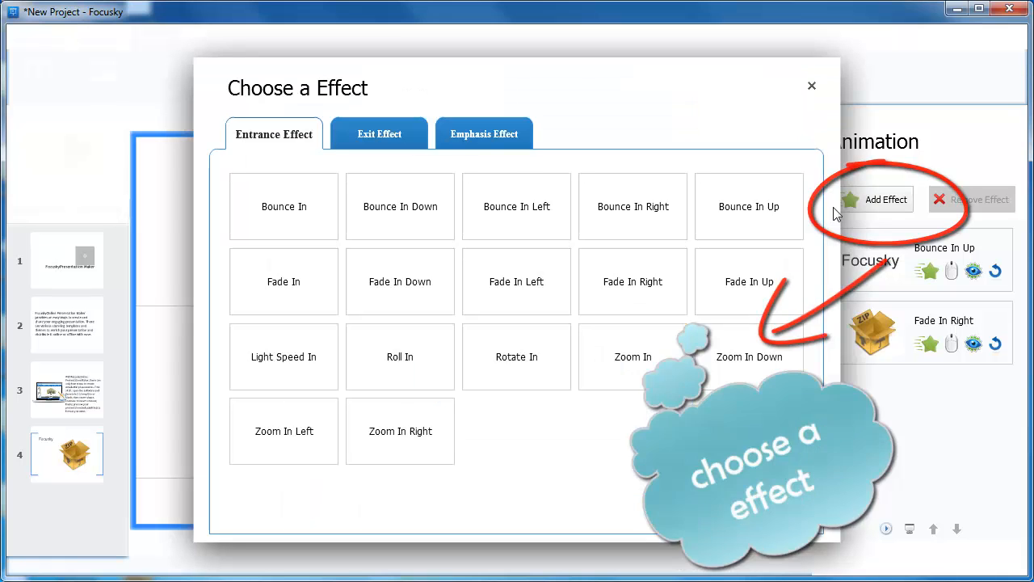
Add a Pulse emphasis effect to the ZIP image
click(485, 135)
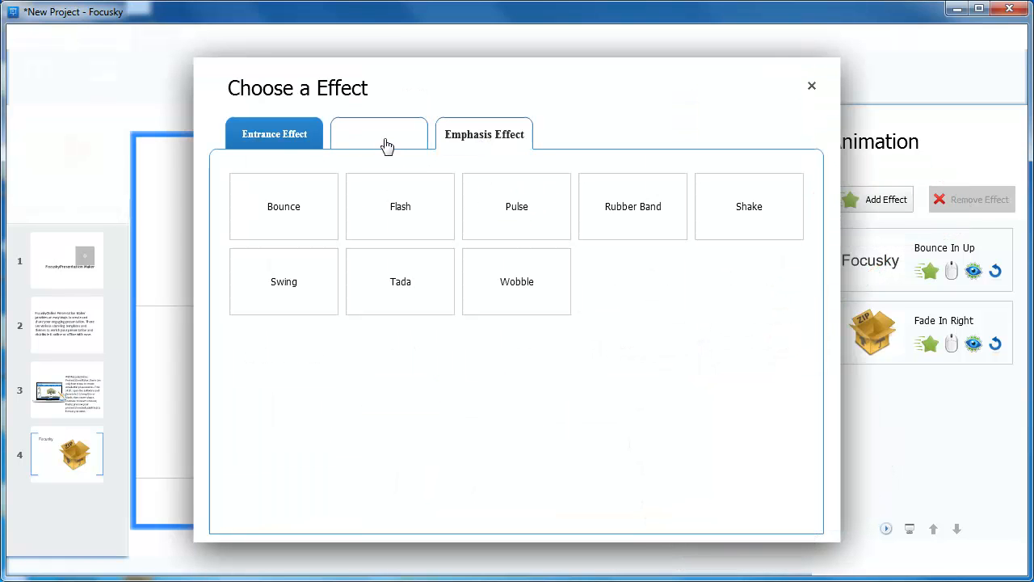
click(378, 134)
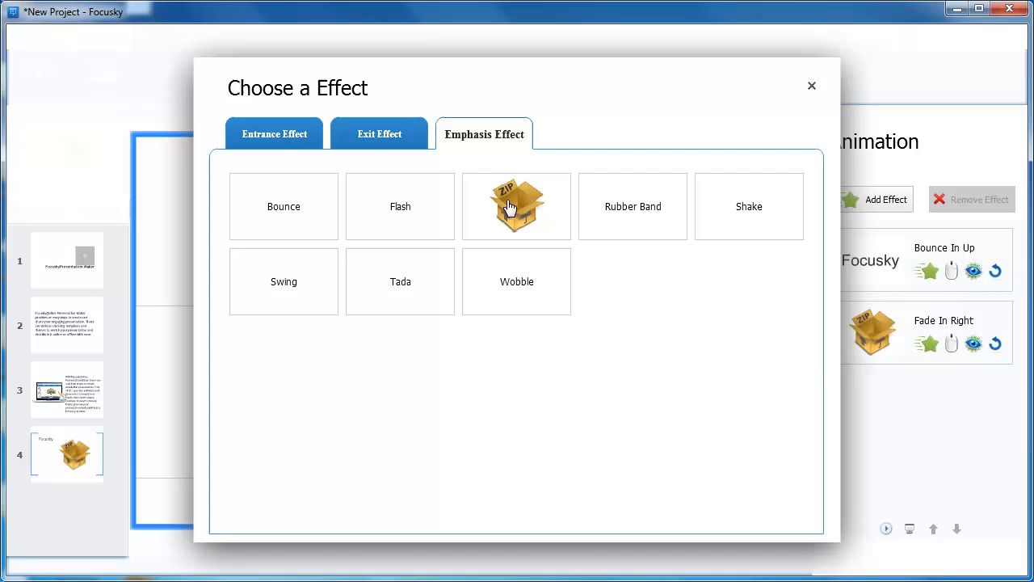
click(516, 206)
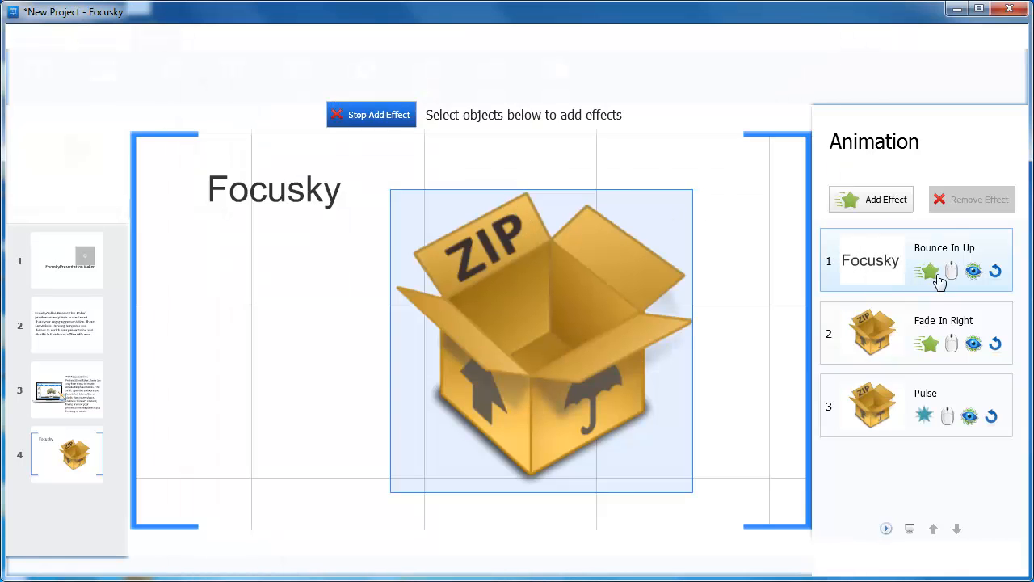
Change the ZIP image's third animation from Pulse to a Wobble emphasis
click(952, 271)
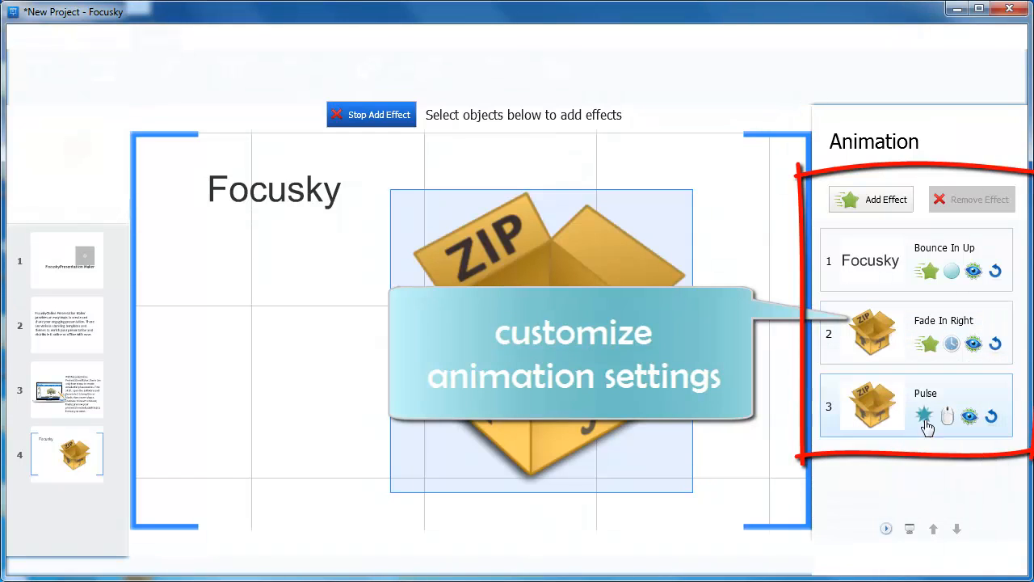
mouse_move(973, 271)
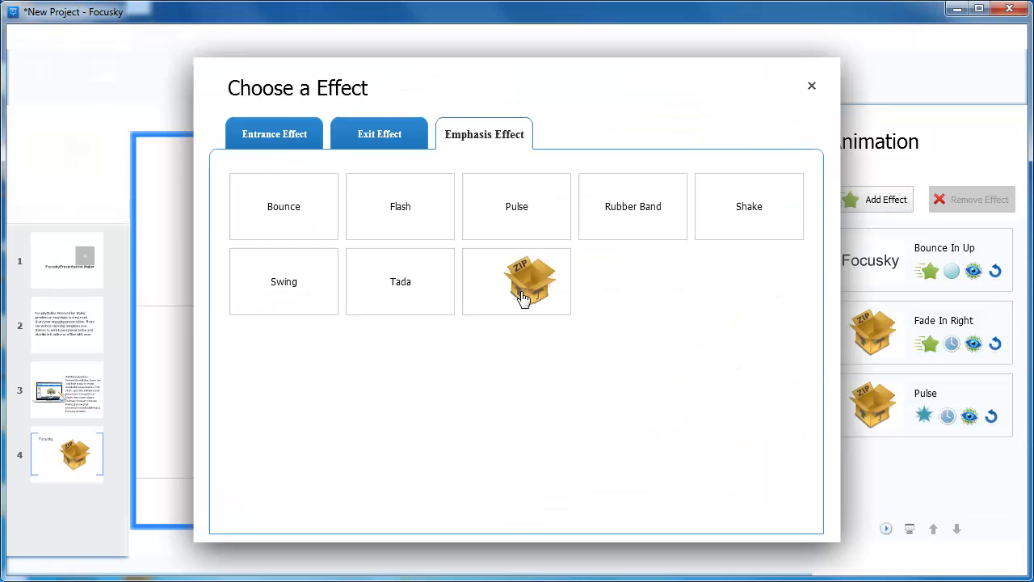
click(517, 281)
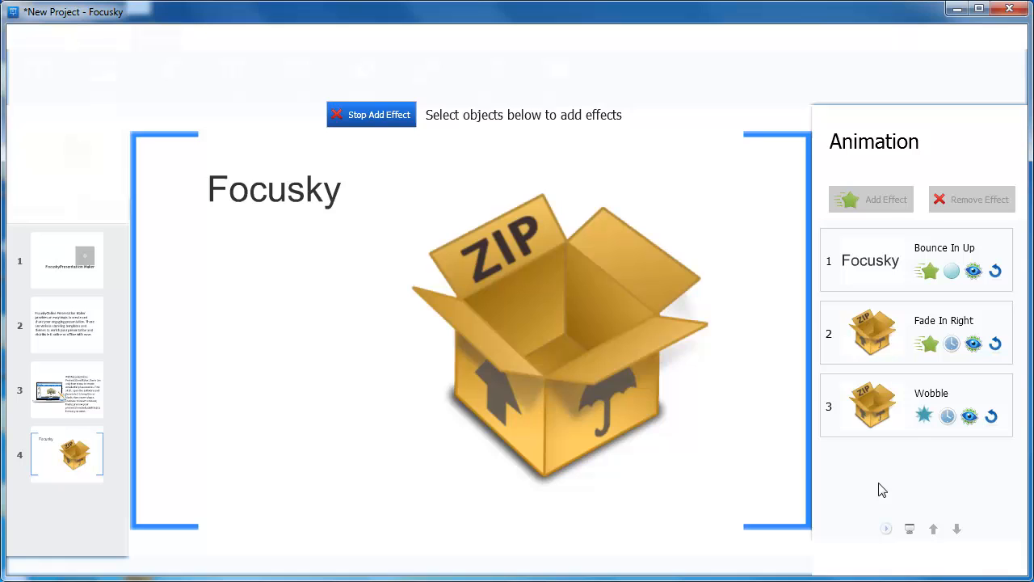
click(558, 339)
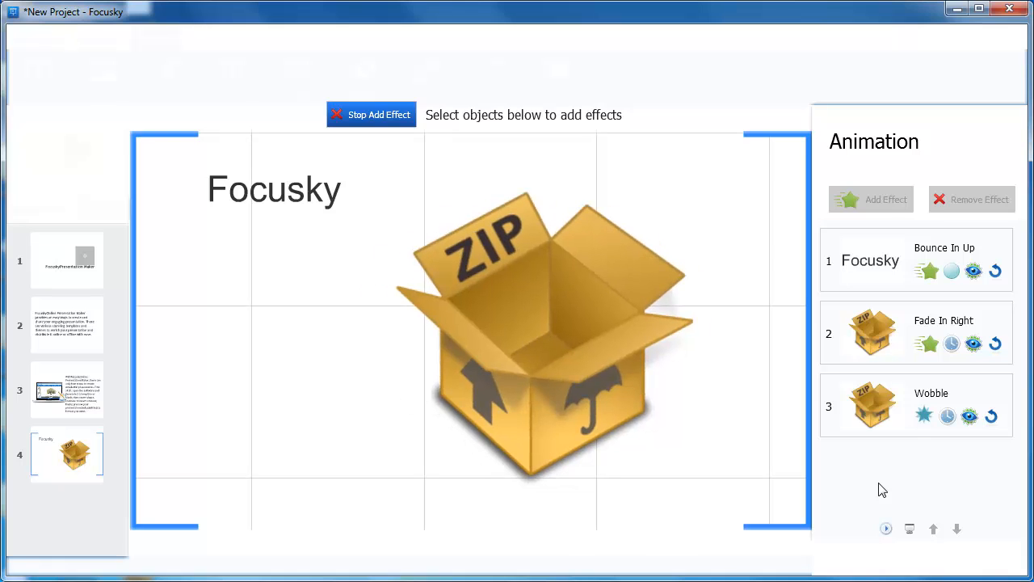
mouse_move(859, 473)
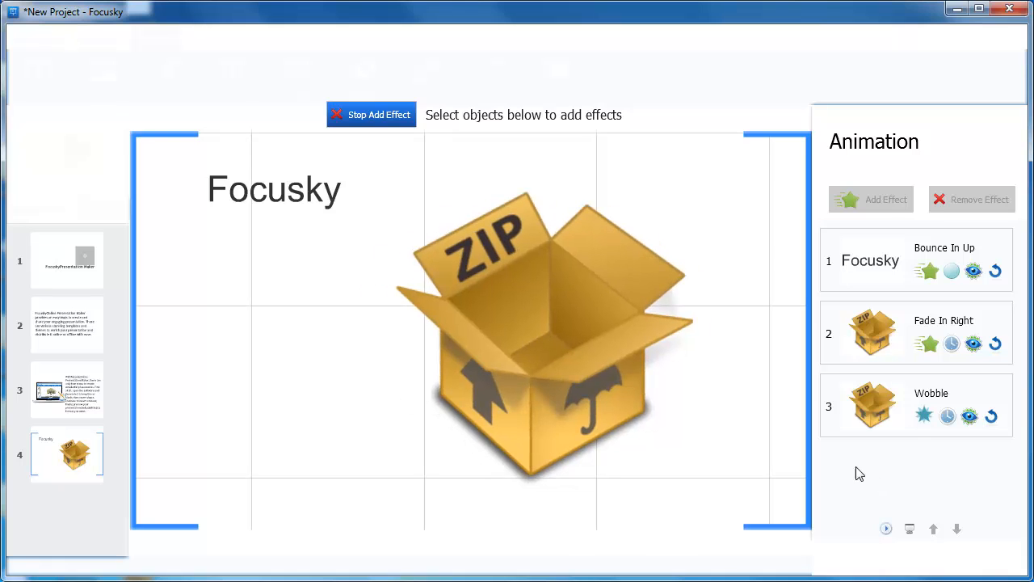
Leave animation editing and create a new project from the world map template
click(155, 55)
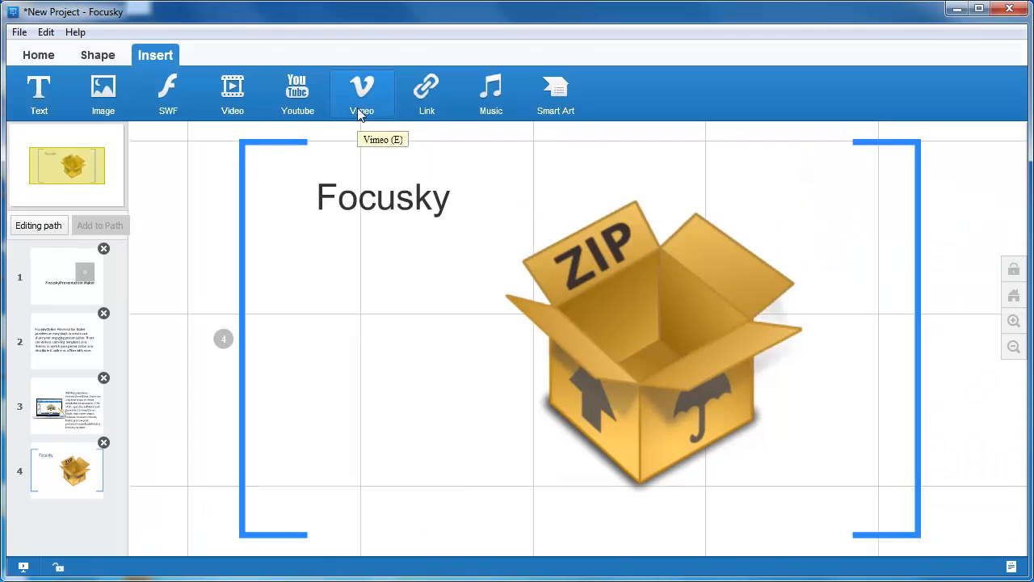
mouse_move(889, 531)
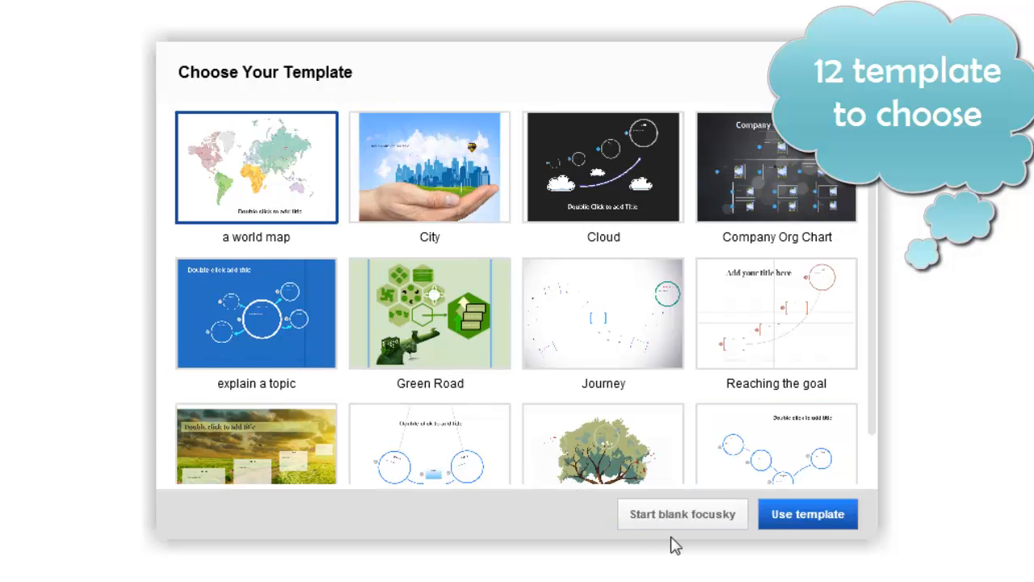
click(807, 513)
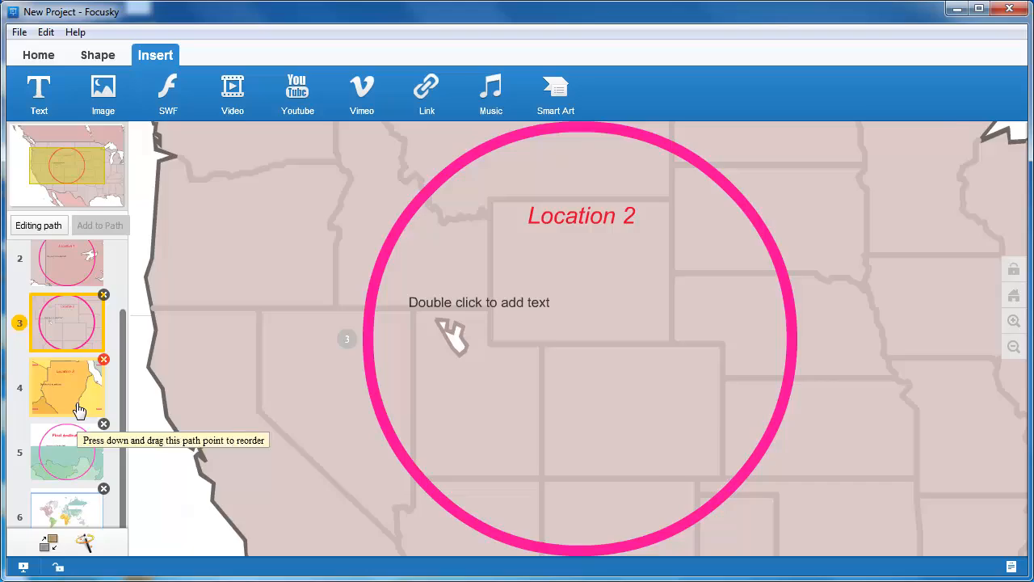
Preview the Africa step, then return to the whole world map overview
click(68, 387)
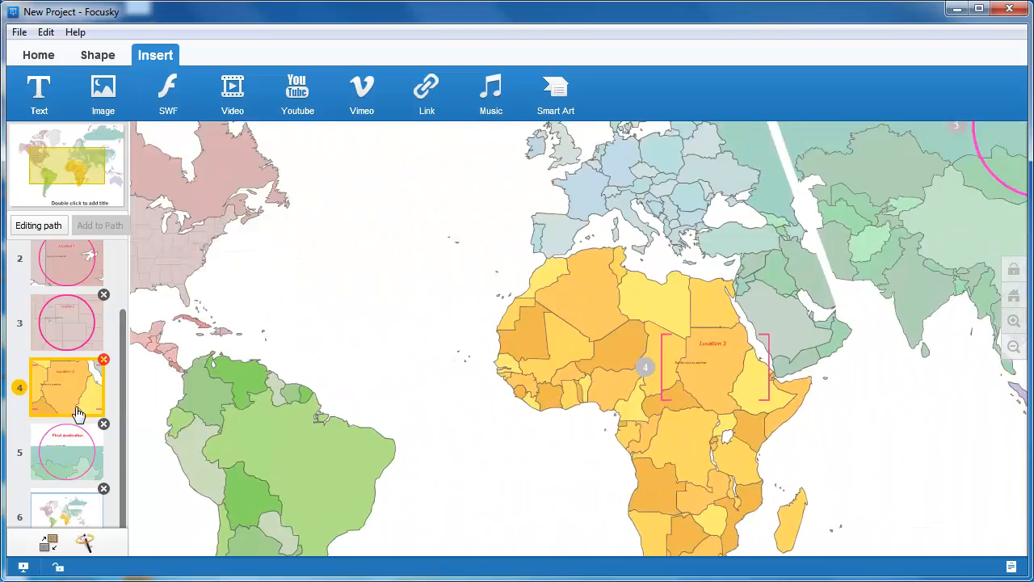
click(97, 55)
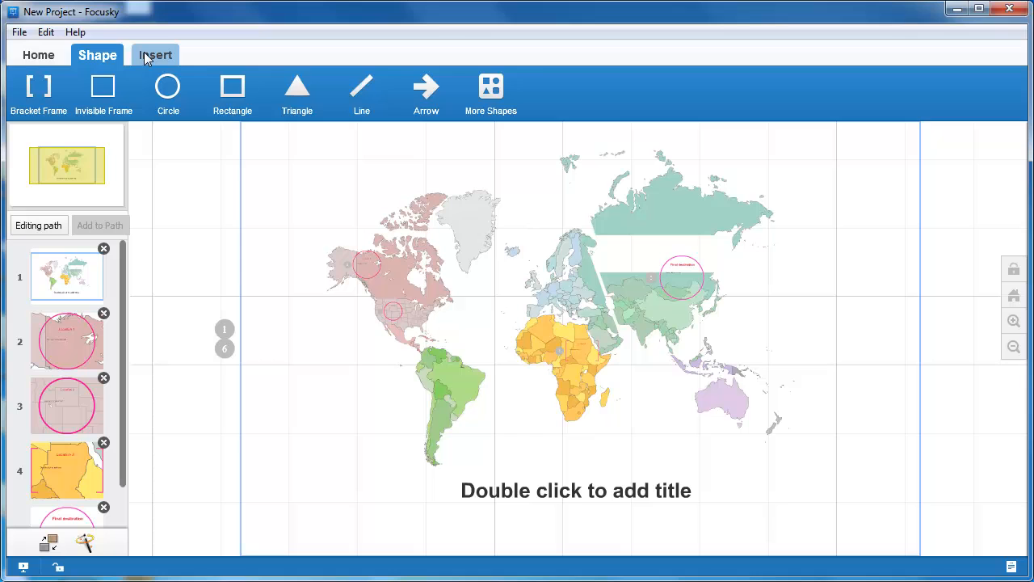
click(155, 55)
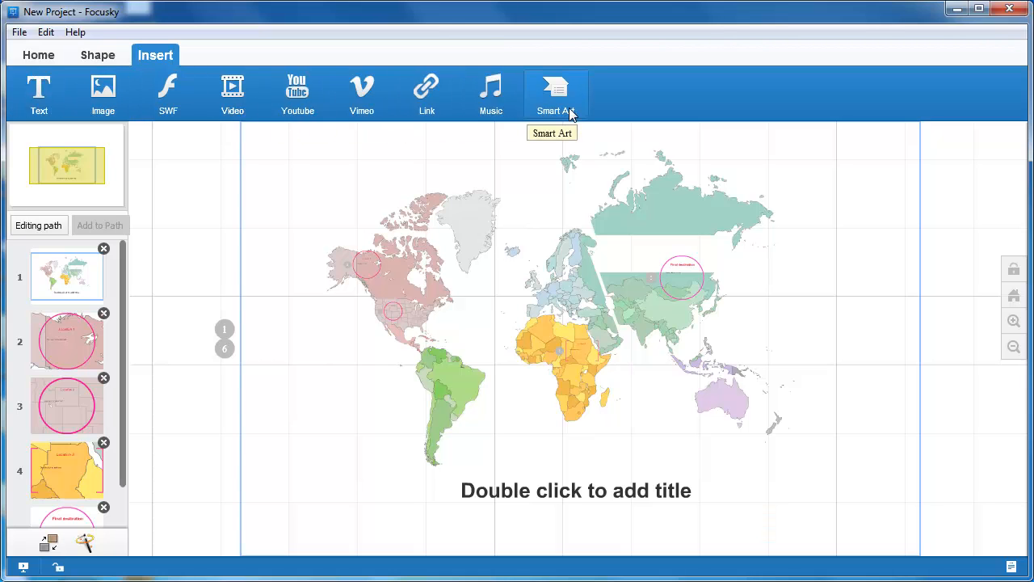
mouse_move(133, 78)
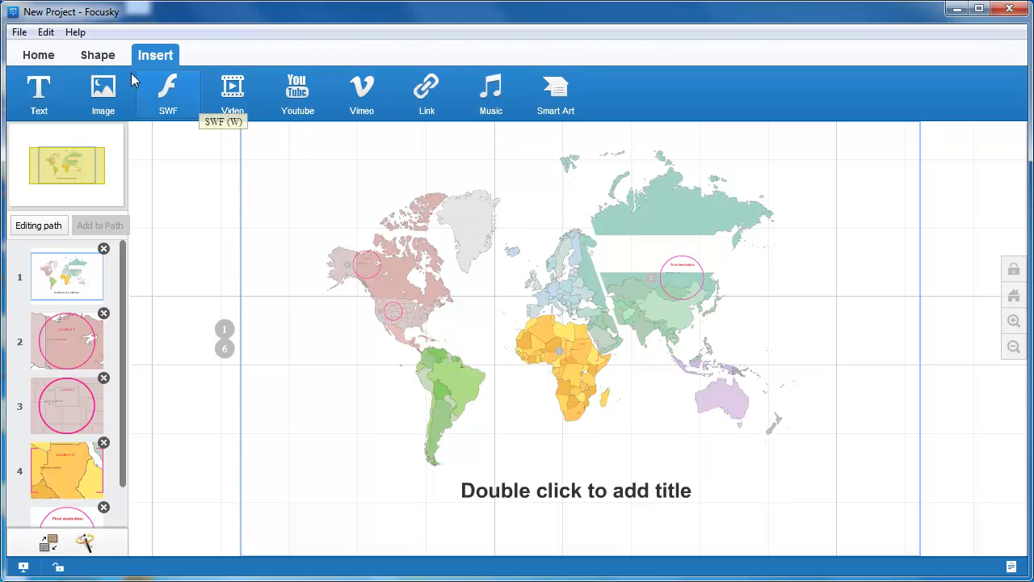
Place a bracket frame to the right of the map and add it as a path step
click(97, 55)
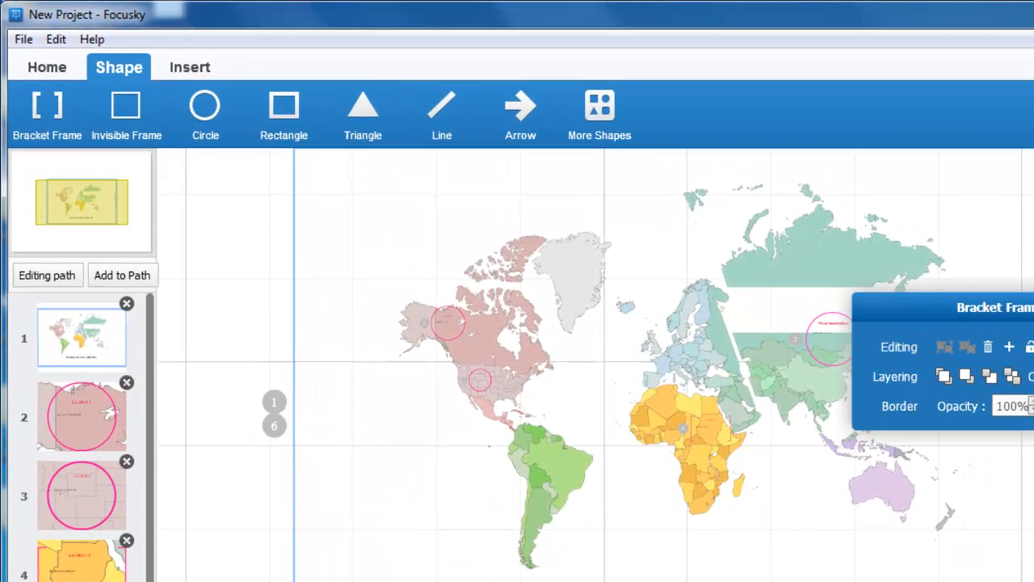
click(42, 105)
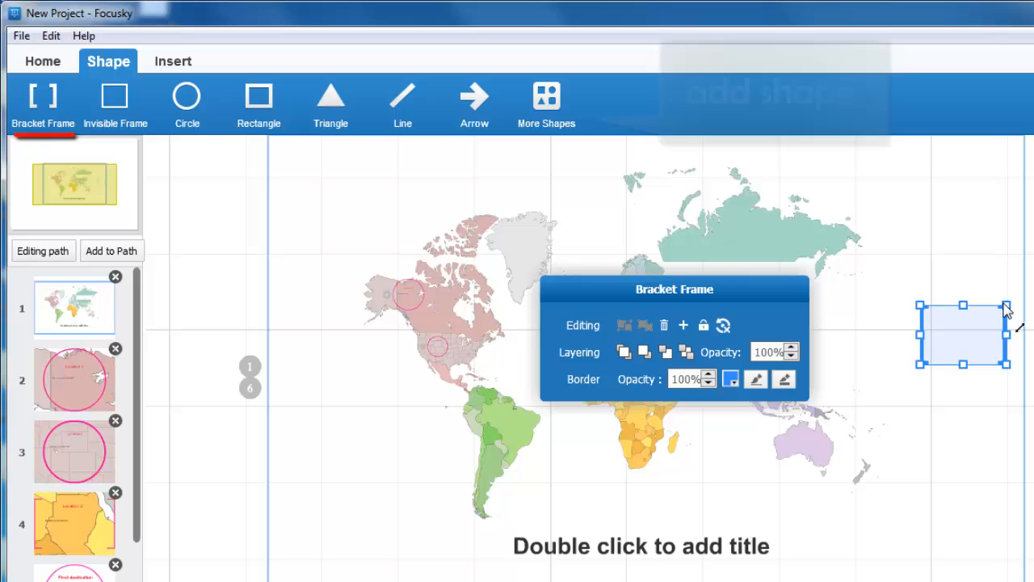
drag(1008, 313, 992, 388)
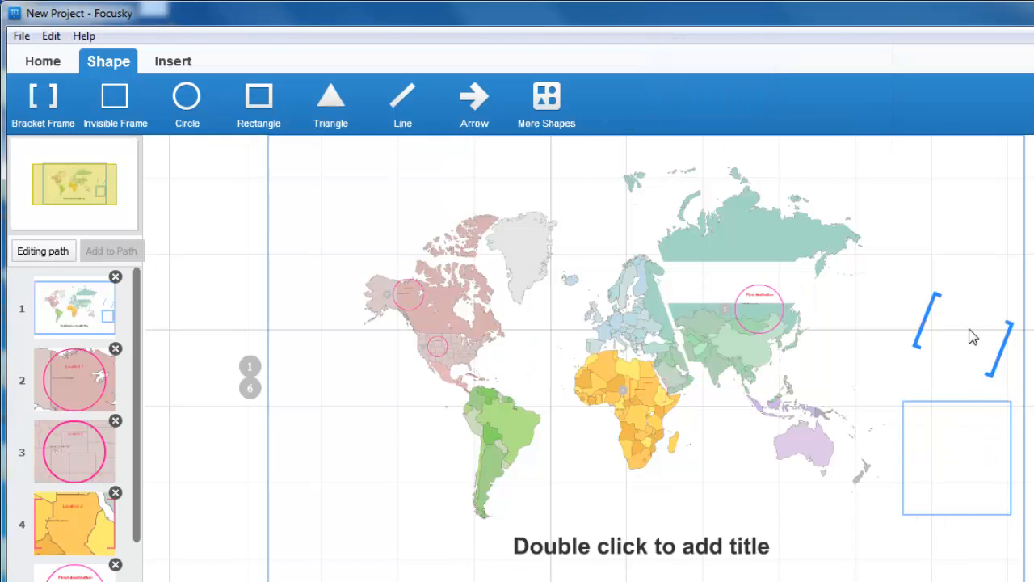
click(956, 331)
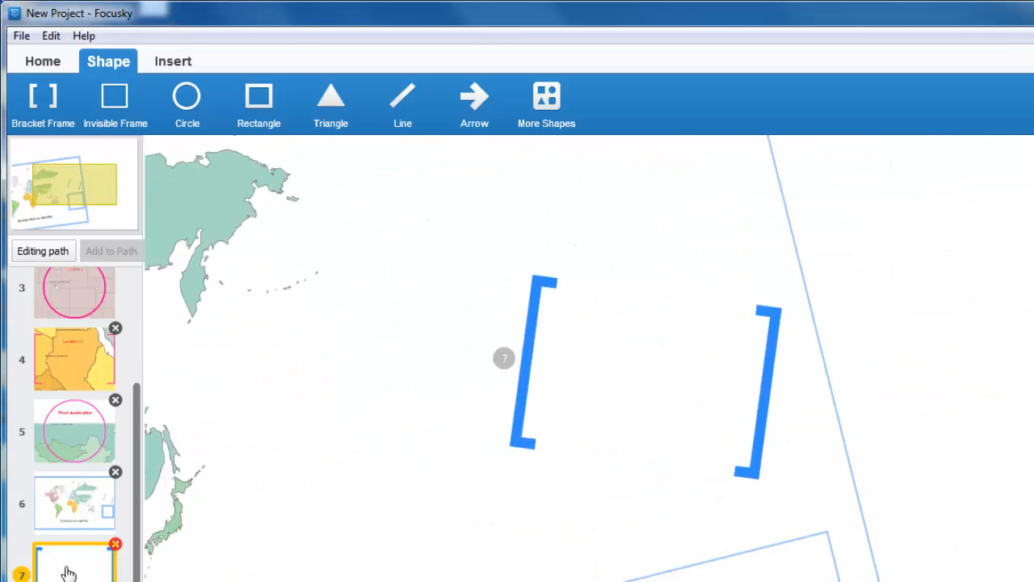
Insert a text box reading 'test' and the archive_zip picture inside the bracket frame
click(172, 61)
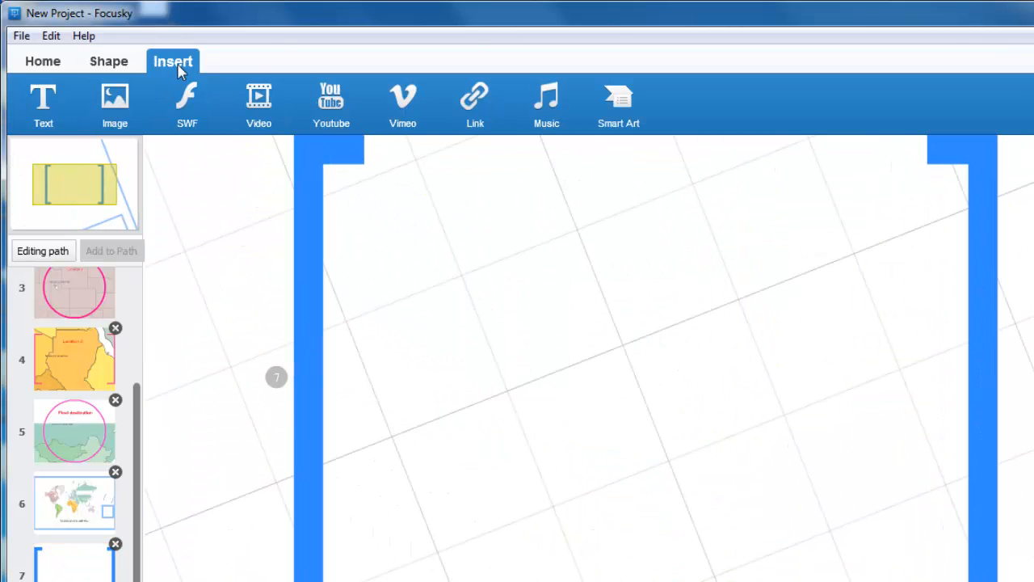
click(42, 100)
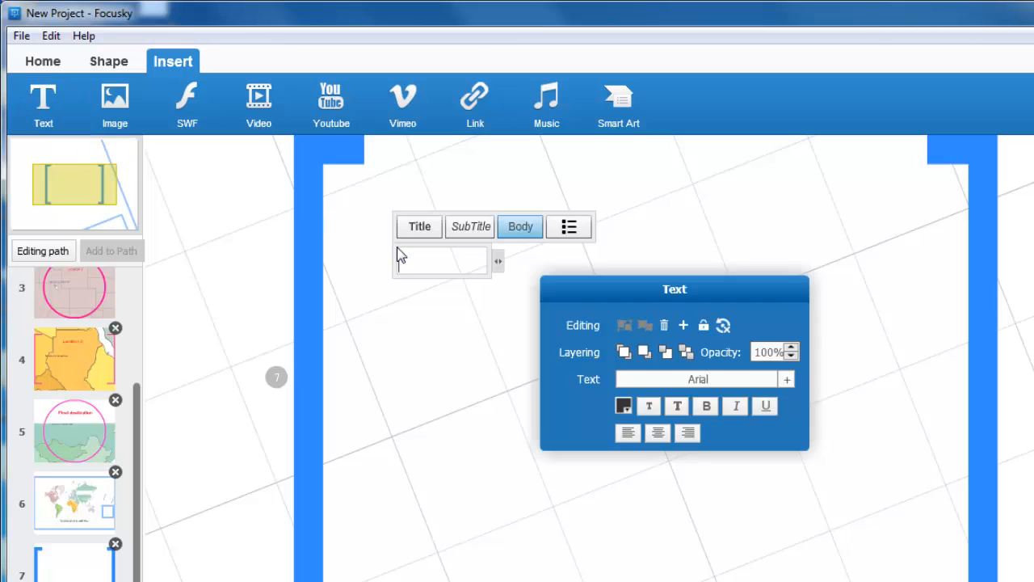
text(test)
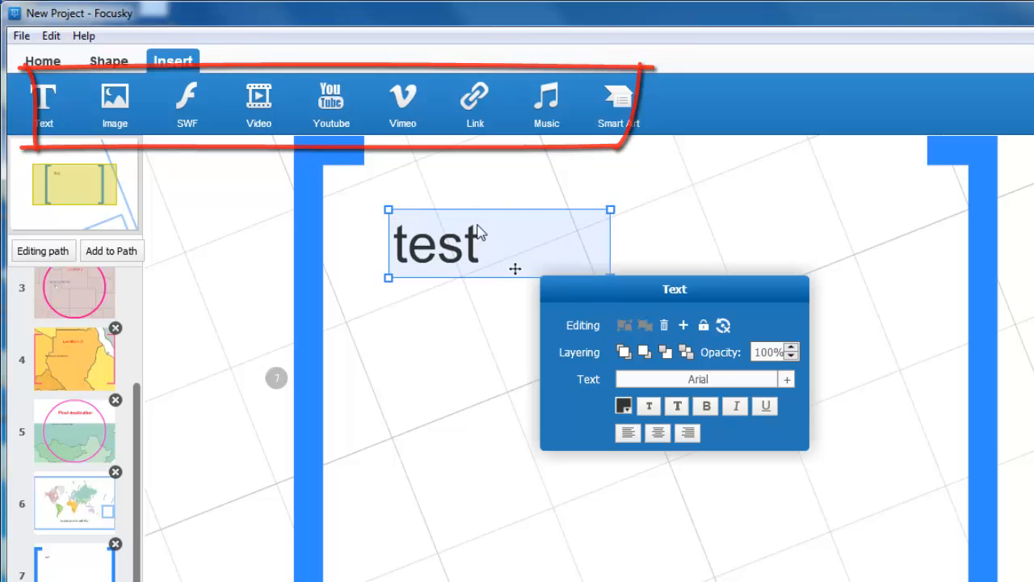
click(113, 103)
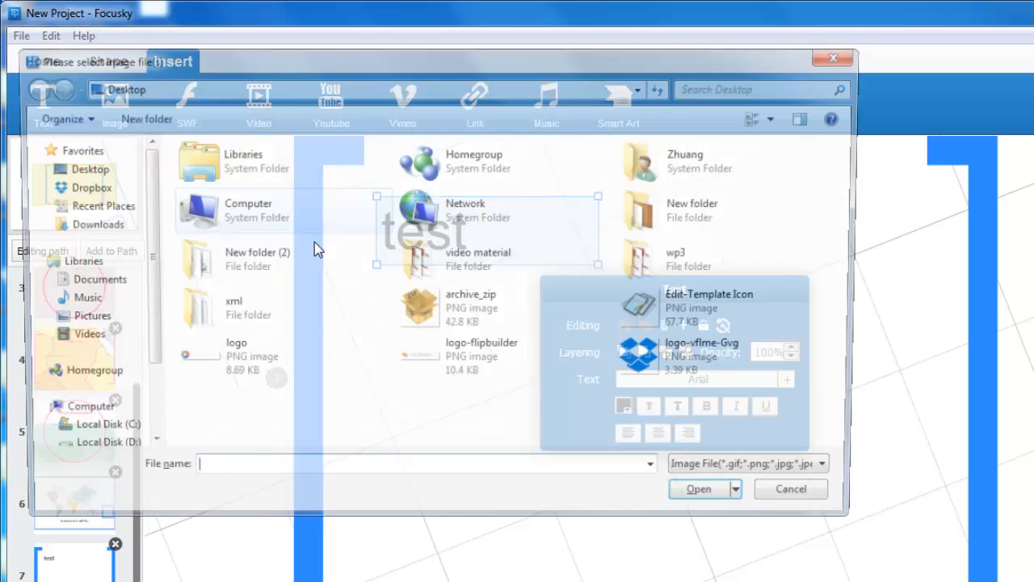
click(698, 488)
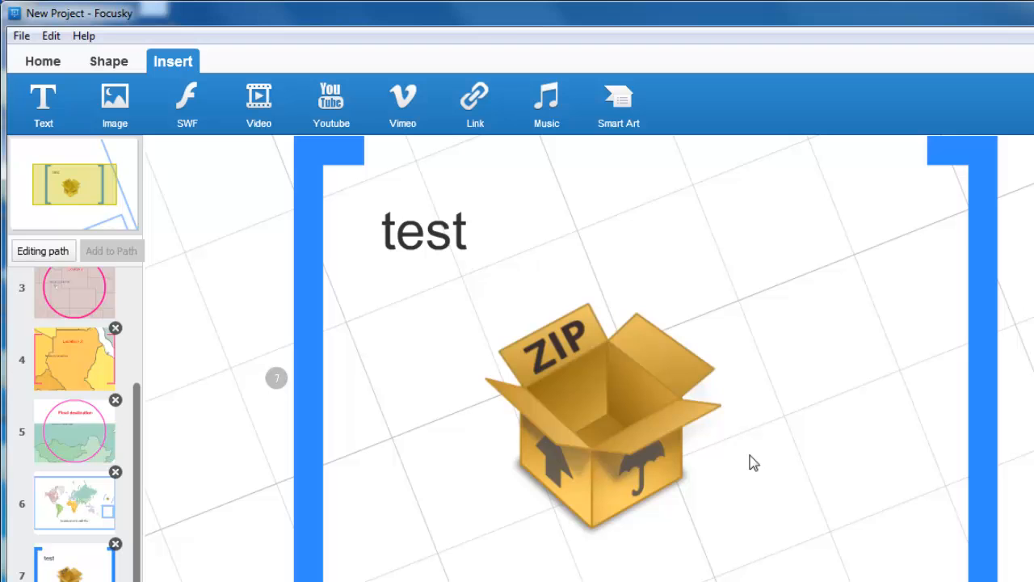
Bring up the video file chooser and dismiss it without inserting anything
click(259, 100)
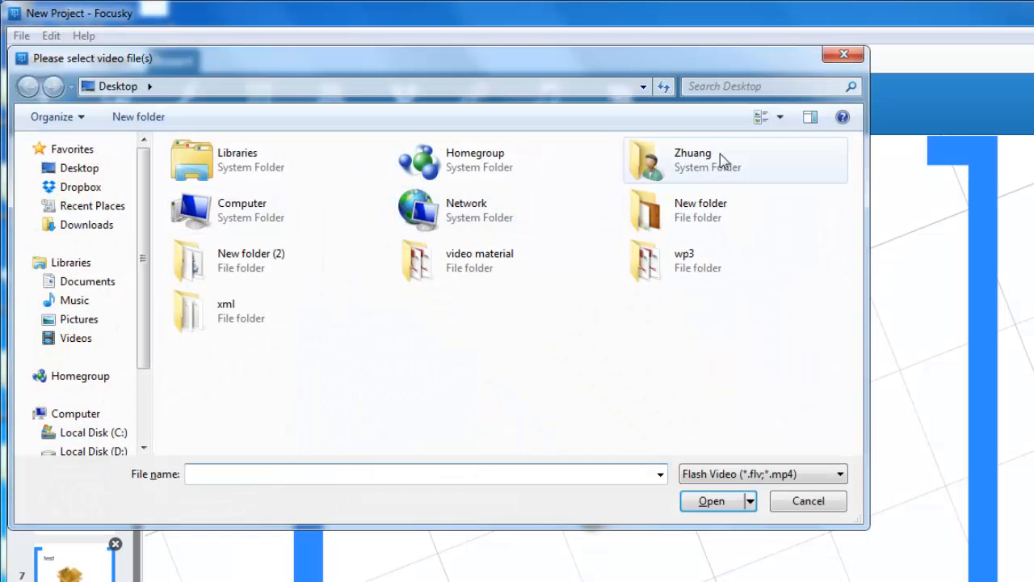
click(808, 501)
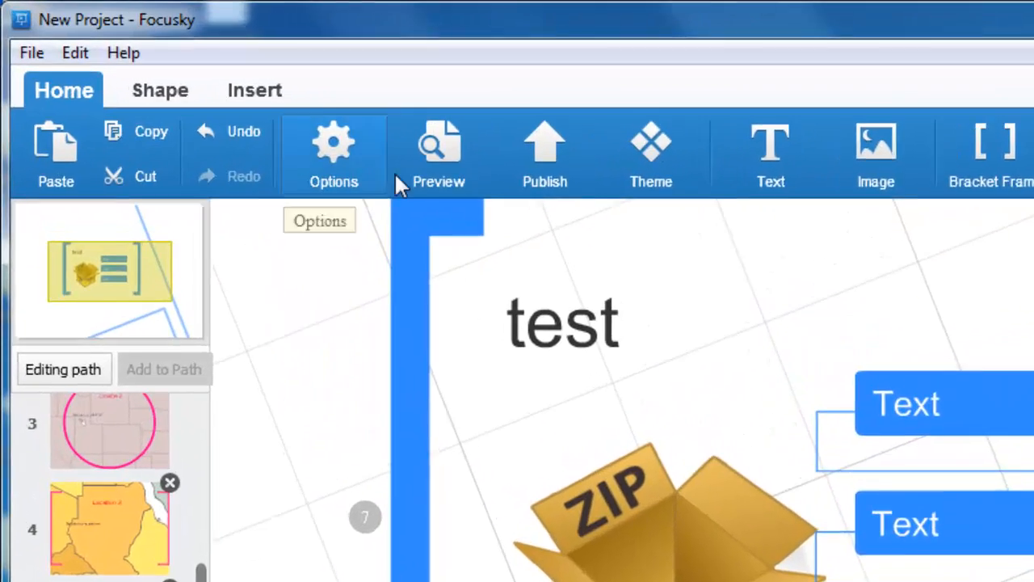
In Publish, choose EXE then Archive output and show the about and share options
click(545, 153)
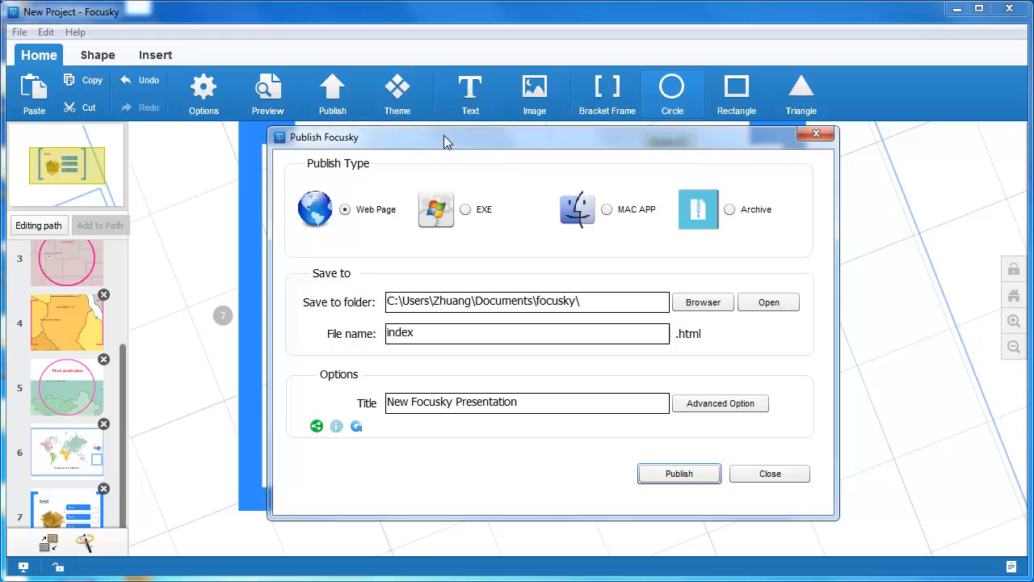
click(465, 210)
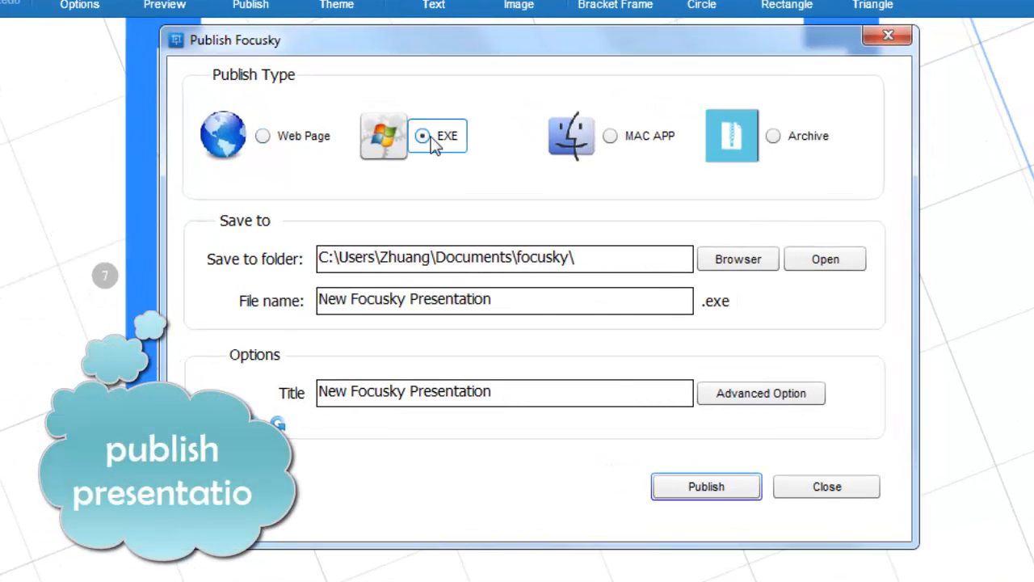
click(773, 136)
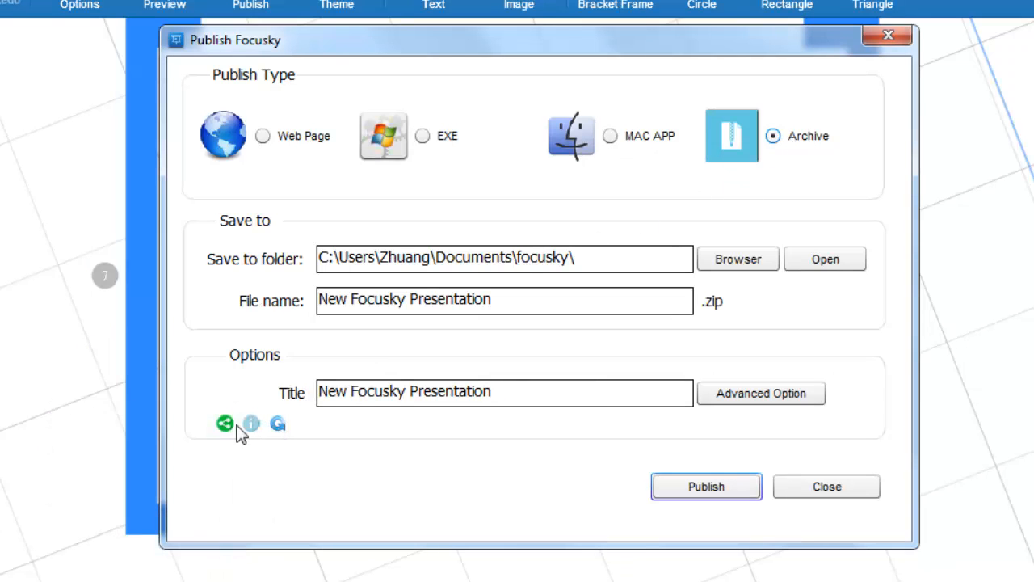
click(262, 136)
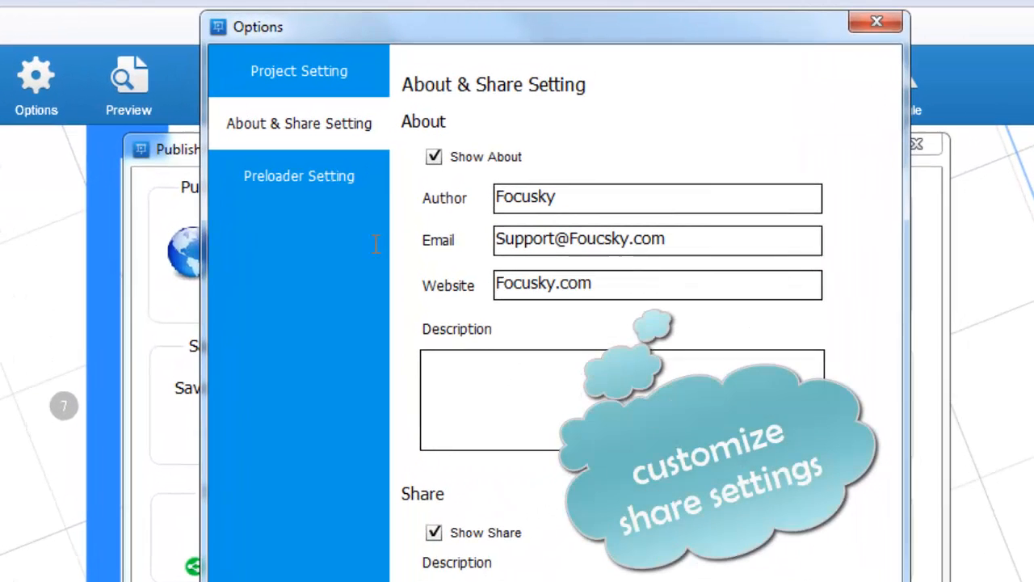
Review Project Setting, toggle Show Start Button on and off, then preview the Preloader loading screen
click(299, 71)
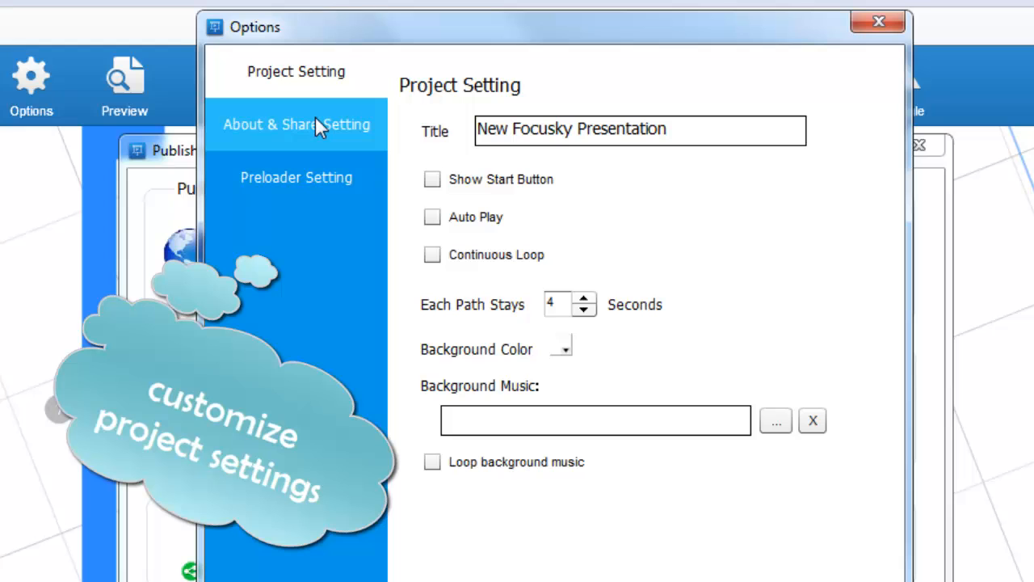
click(433, 178)
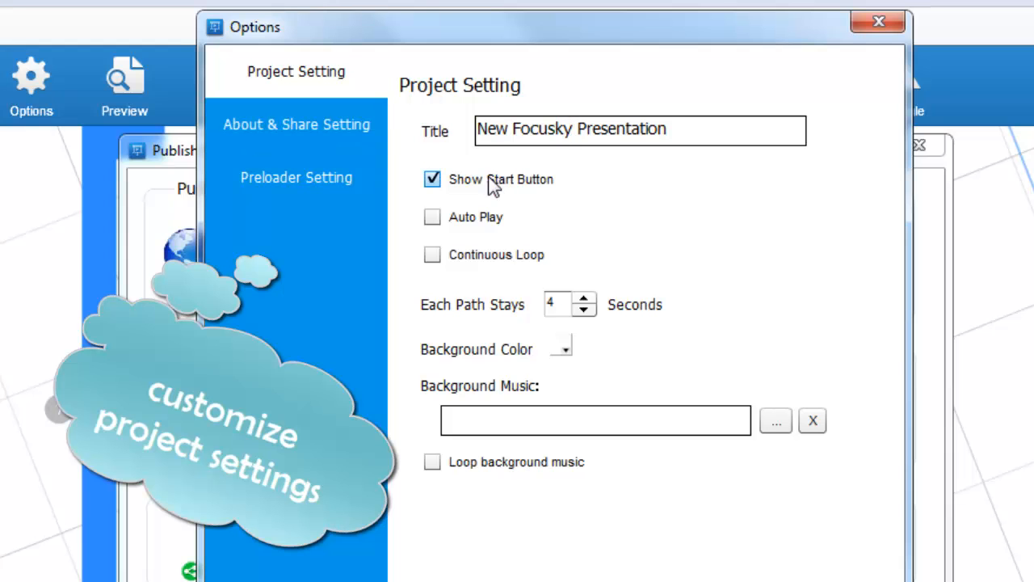
click(432, 178)
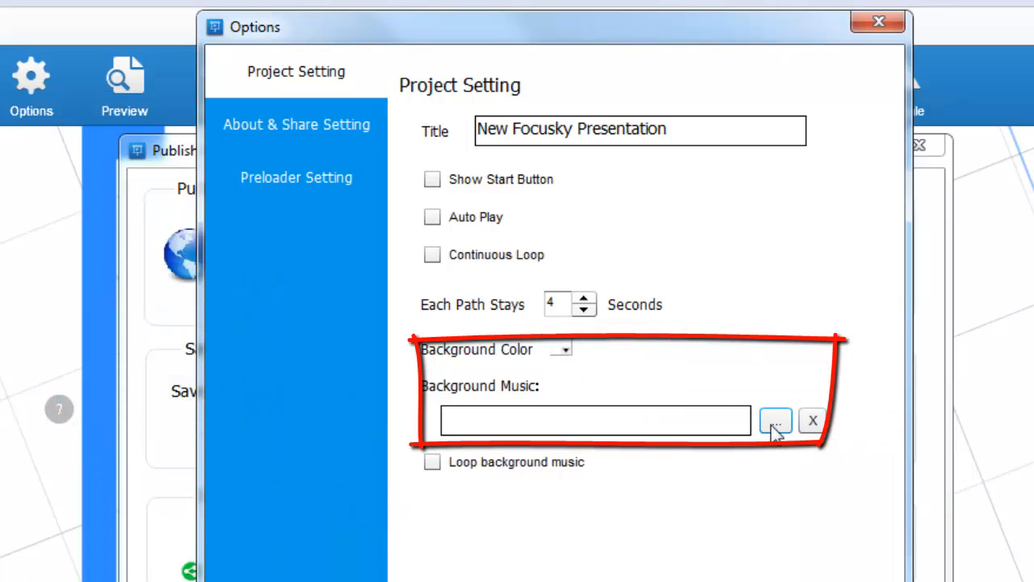
mouse_move(298, 177)
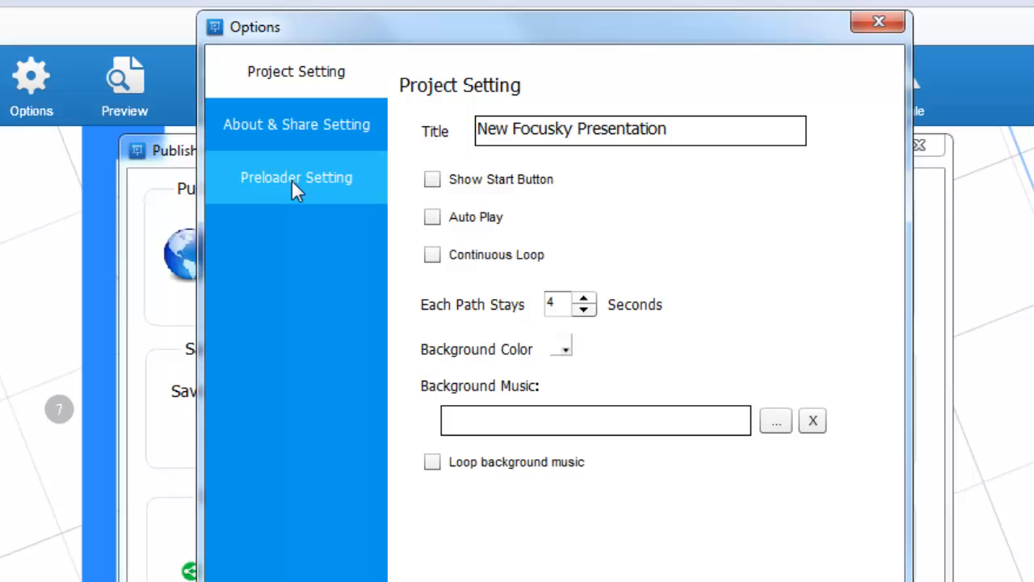
click(296, 177)
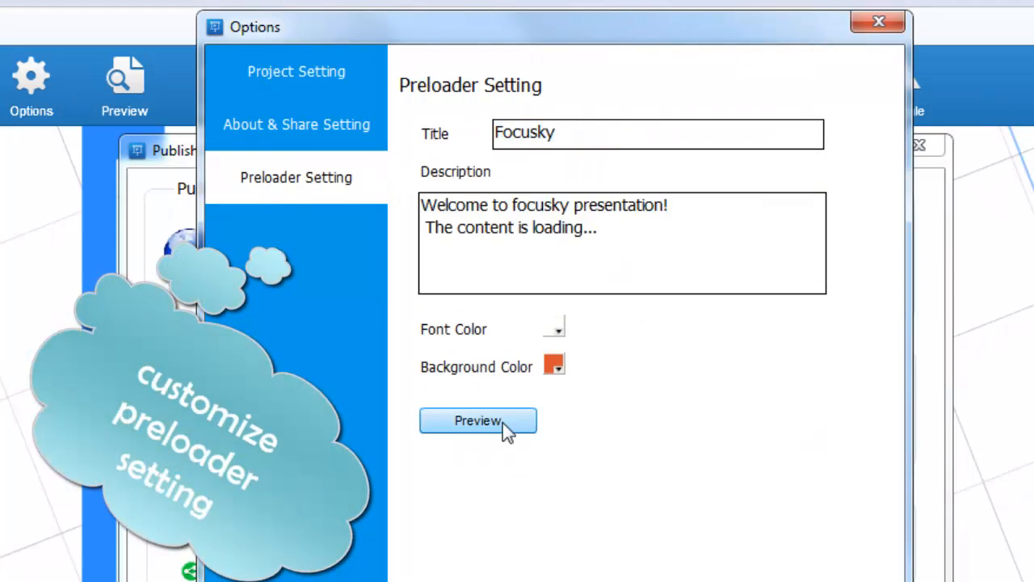
click(478, 420)
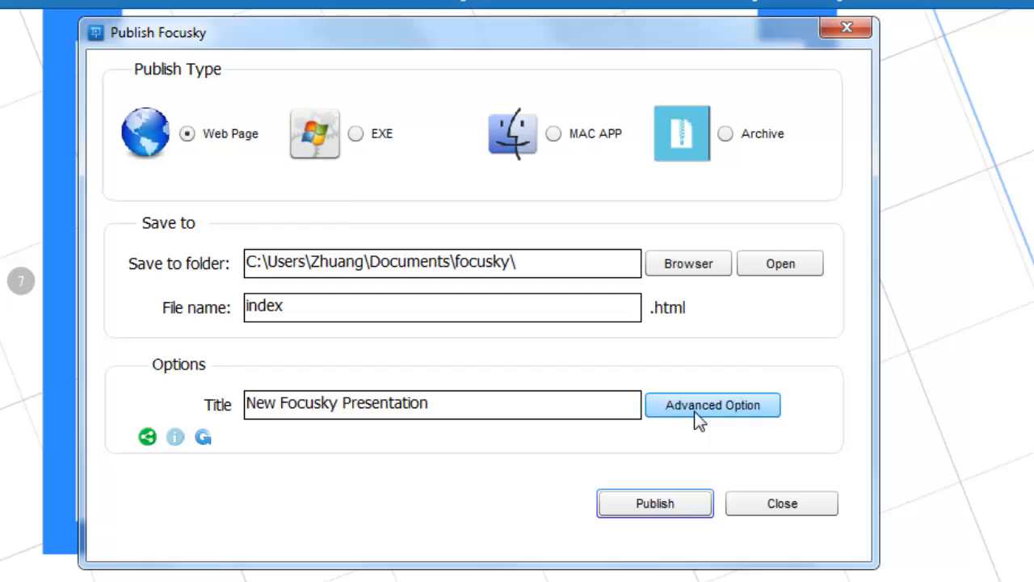
mouse_move(585, 412)
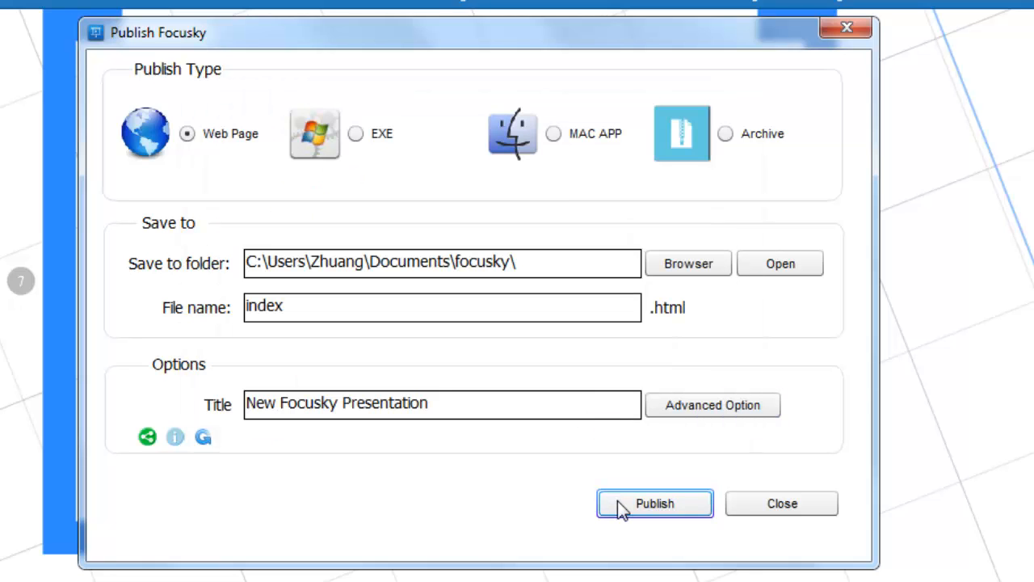
Publish the presentation as a web page named index.html and get the success confirmation
click(655, 502)
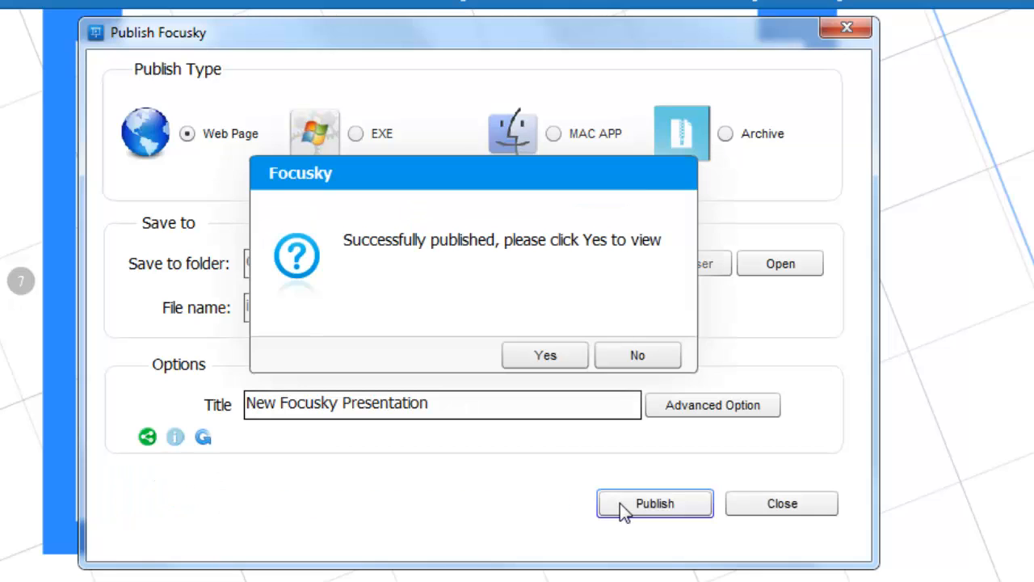